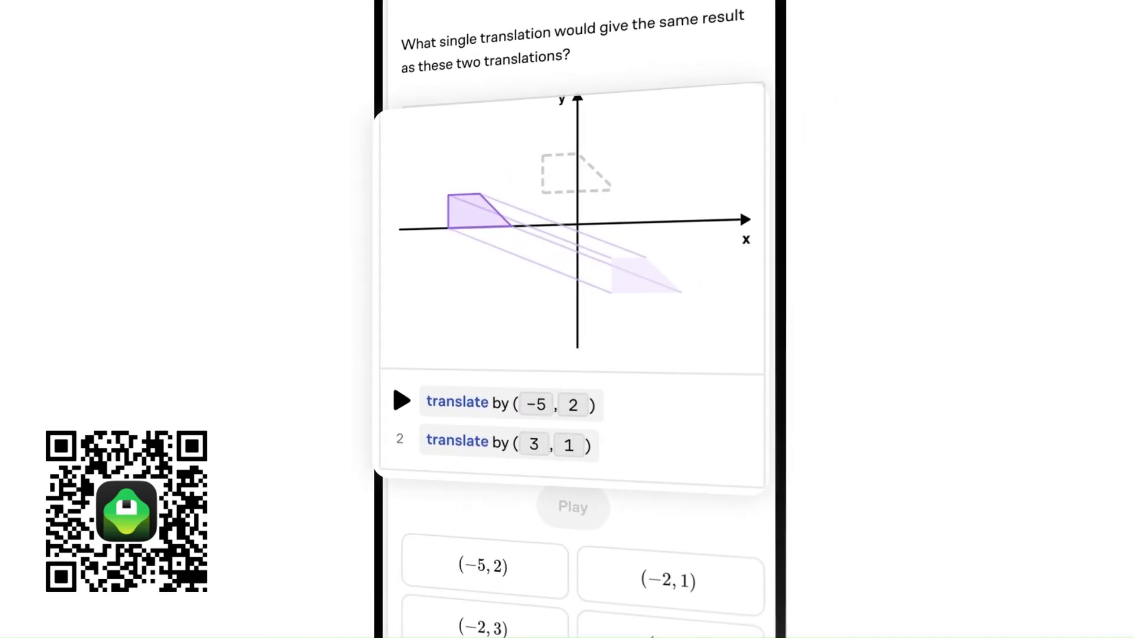
# Scroll through the translate by (-5, 2) then (3, 1) animation on the graph.
pyautogui.scroll(-3)
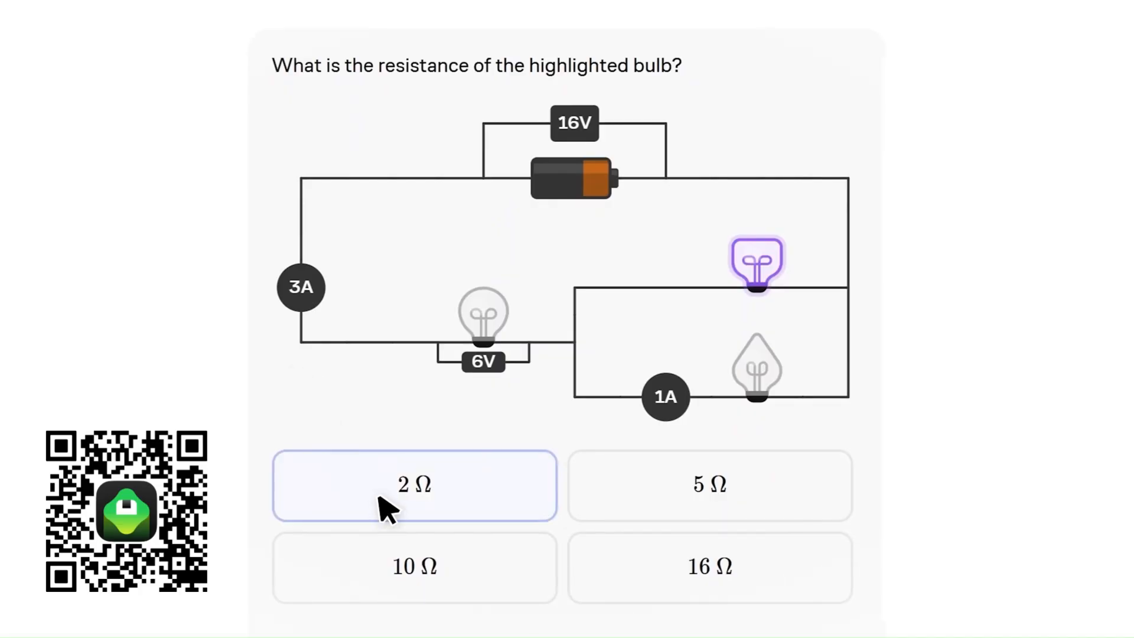
# Answer 2 Ω for the highlighted bulb, read the voltage-to-current hint, and retry.
pyautogui.click(414, 484)
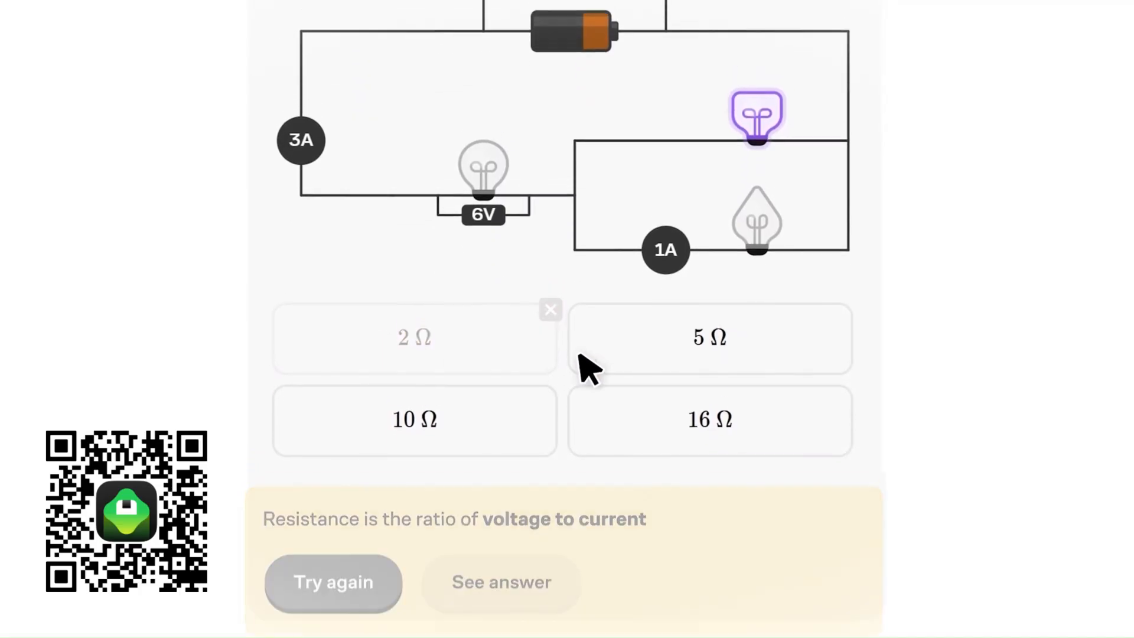
pyautogui.click(708, 337)
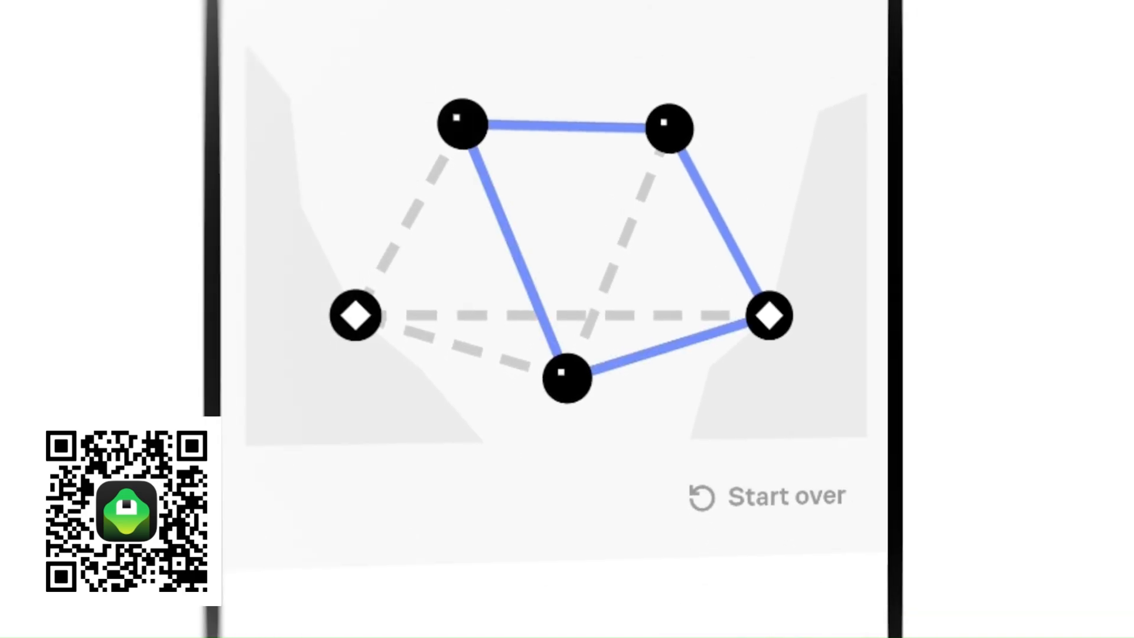
# Scroll down to the graph puzzle showing the blue path through its nodes.
pyautogui.scroll(-3)
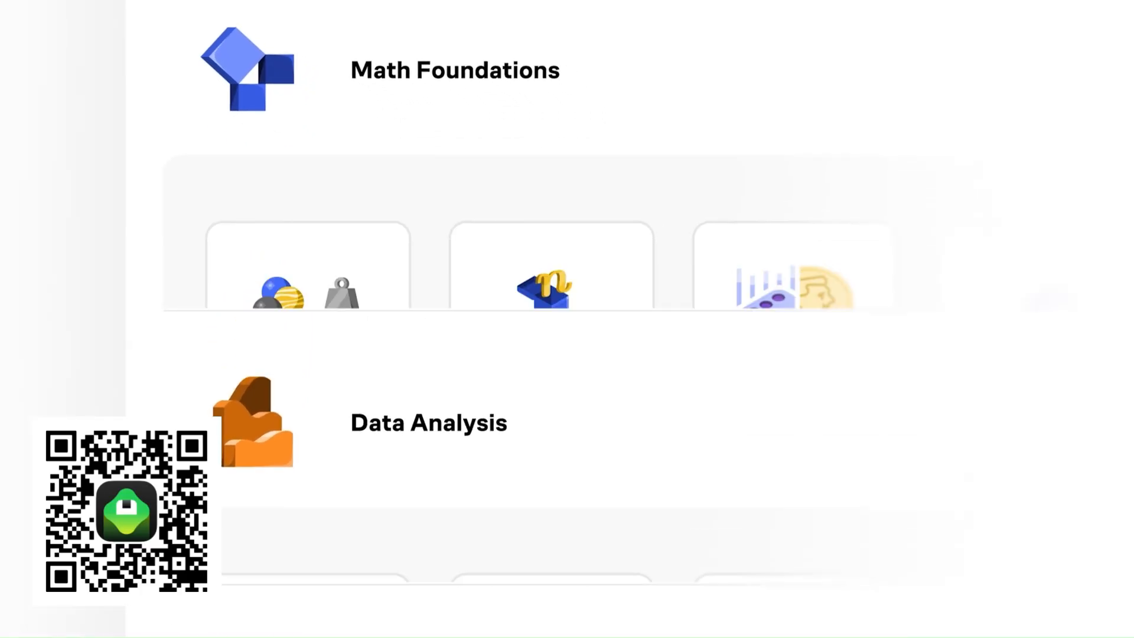
# Scroll from Math Foundations past Data Analysis to the Programming & CS courses.
pyautogui.scroll(-3)
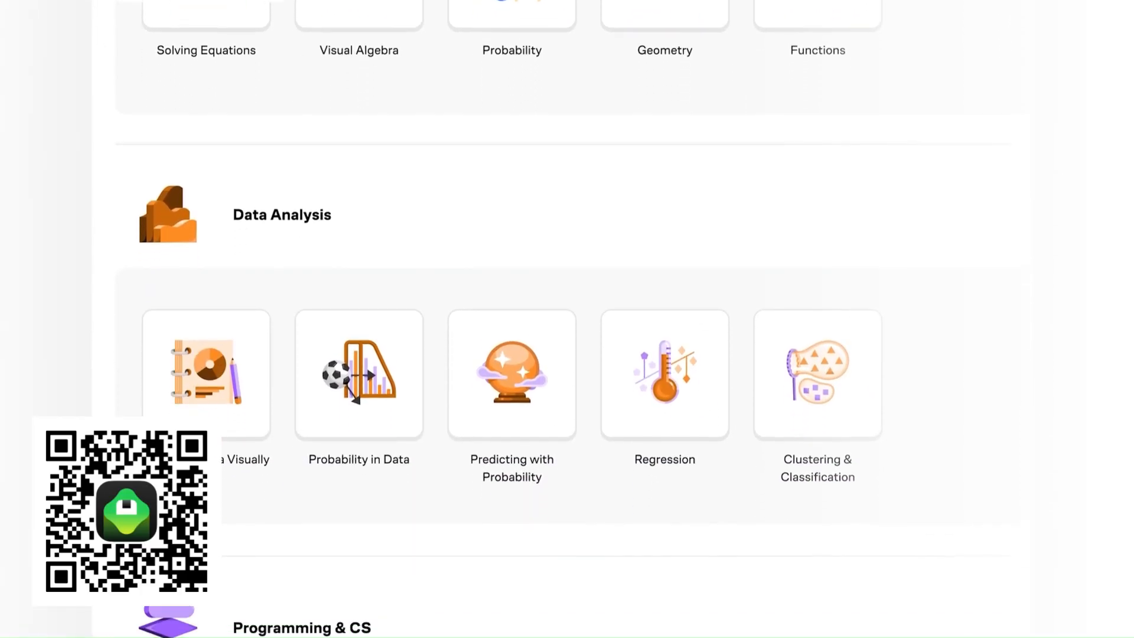
pyautogui.scroll(-3)
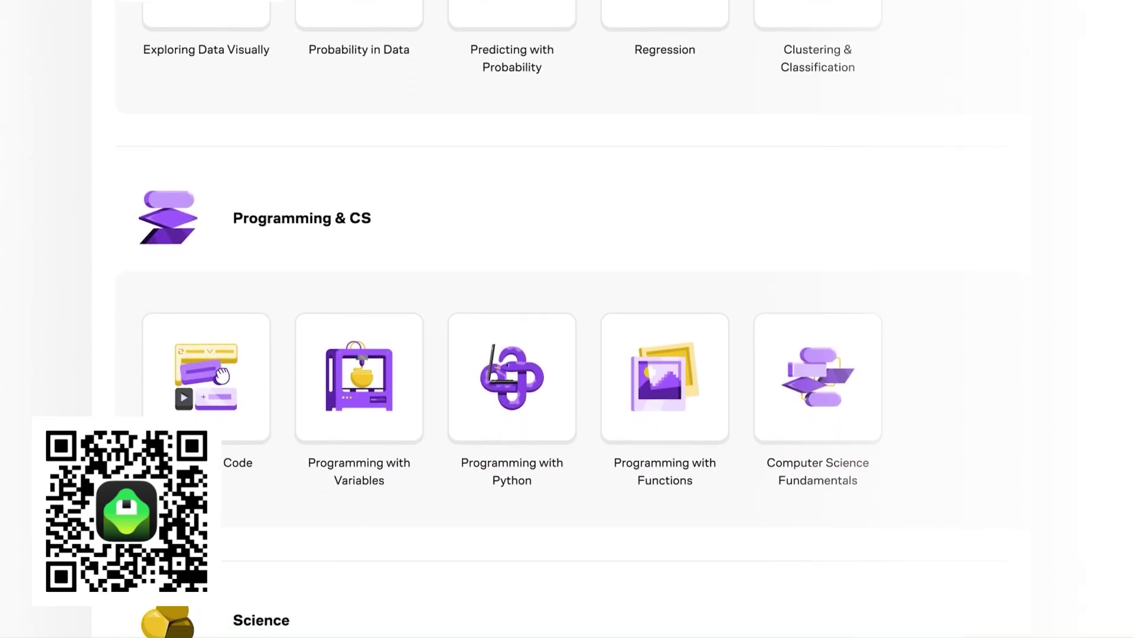
pyautogui.scroll(-3)
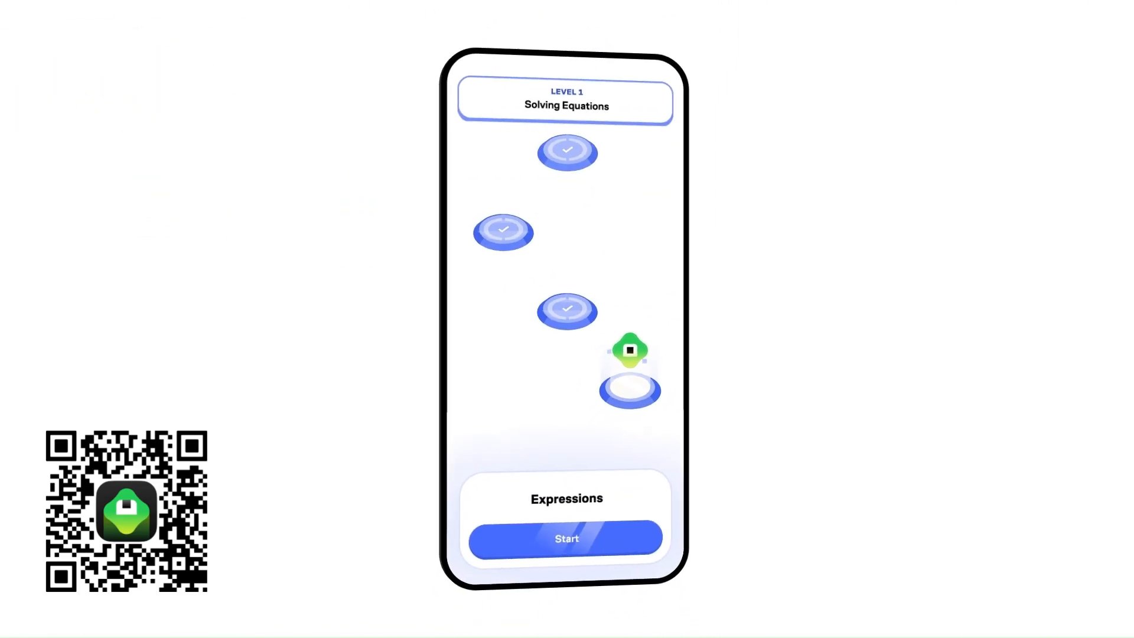
# Start the Expressions lesson in Level 1 Solving Equations.
pyautogui.click(566, 538)
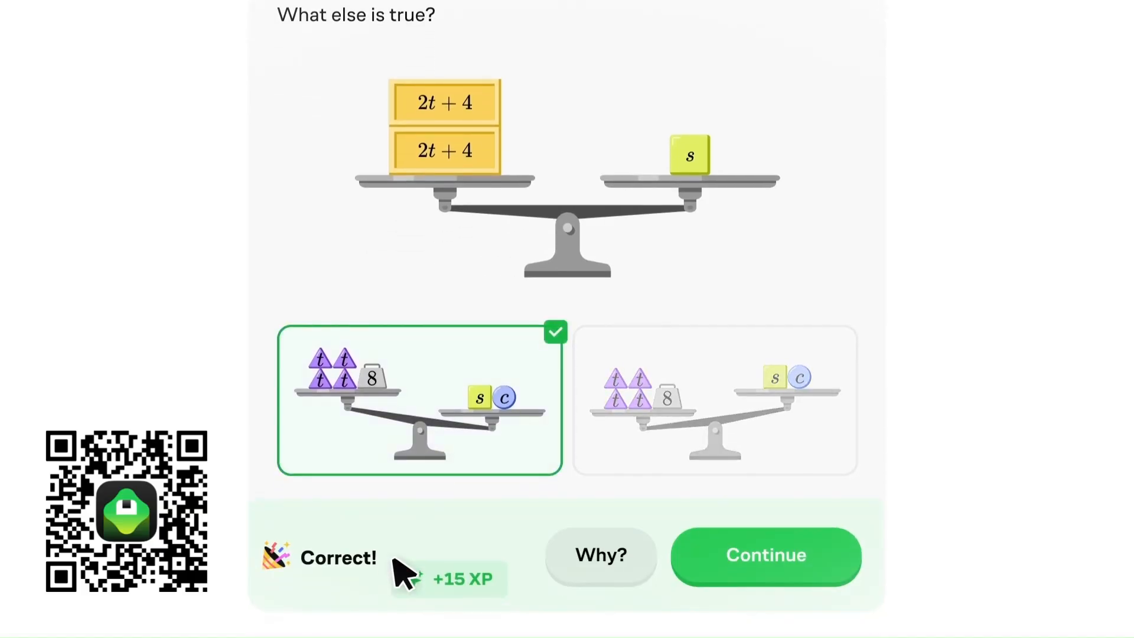